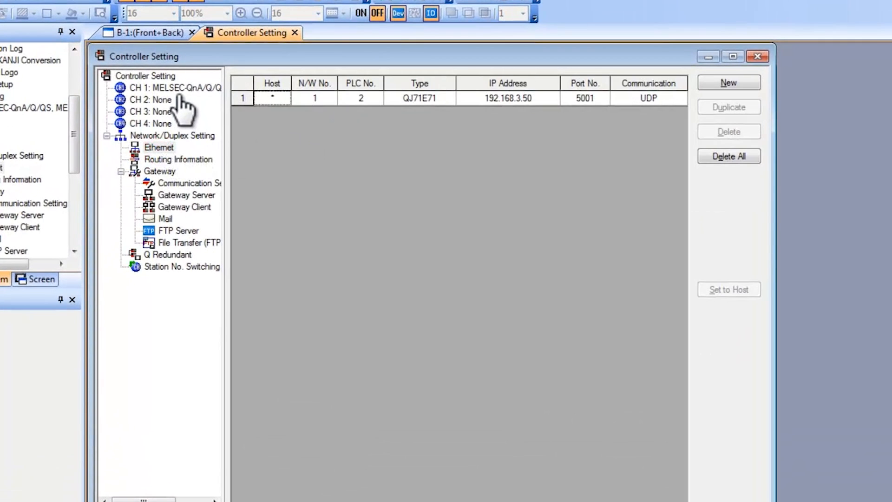
Step: Show CH1's MELSEC-QnA/Q/QS Ethernet controller settings and select the GOT NET No. value
left_click(150, 124)
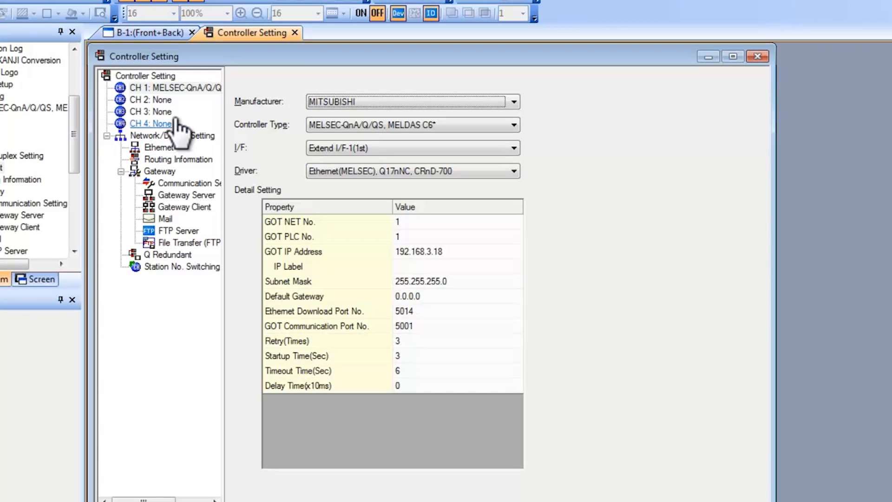
left_click(160, 146)
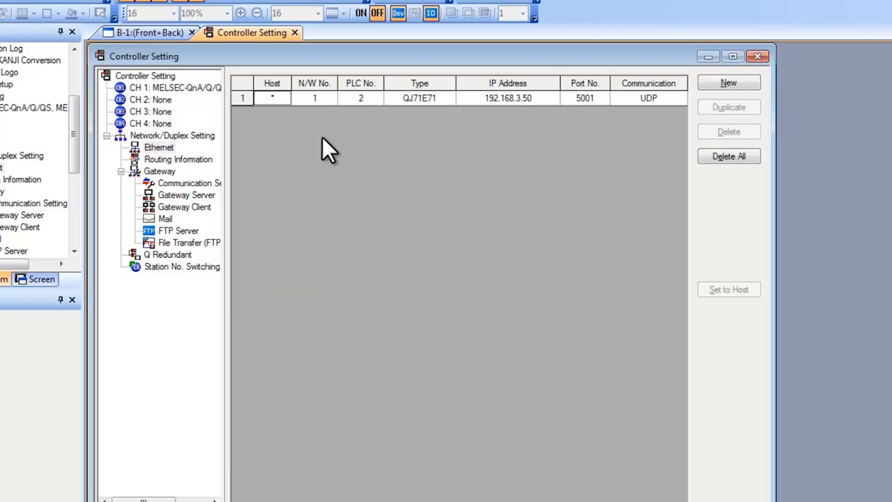
mouse_move(360, 108)
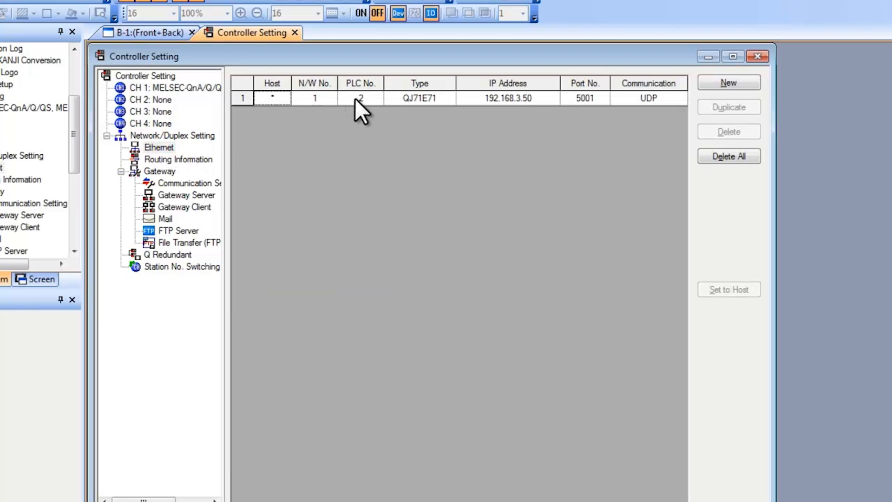
mouse_move(373, 111)
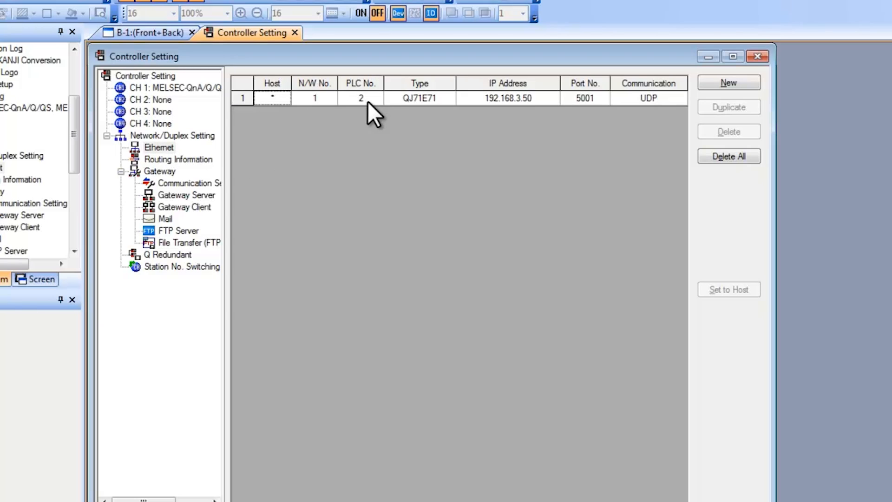
mouse_move(330, 108)
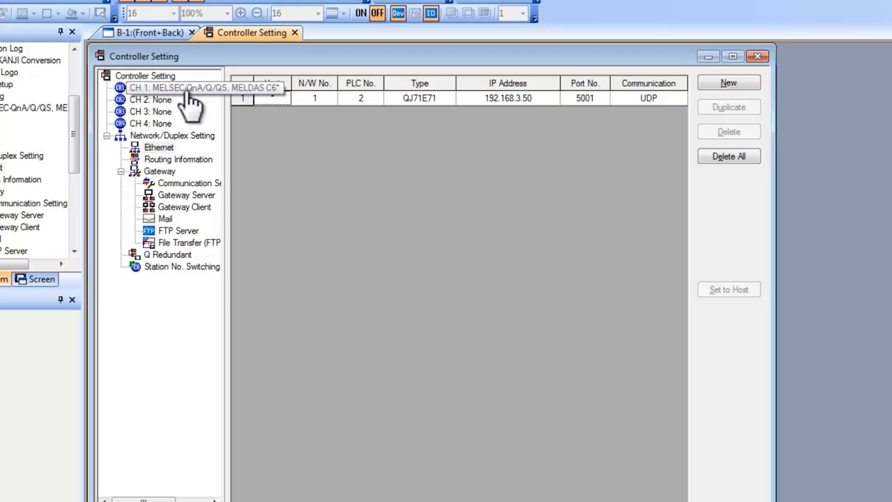
left_click(170, 86)
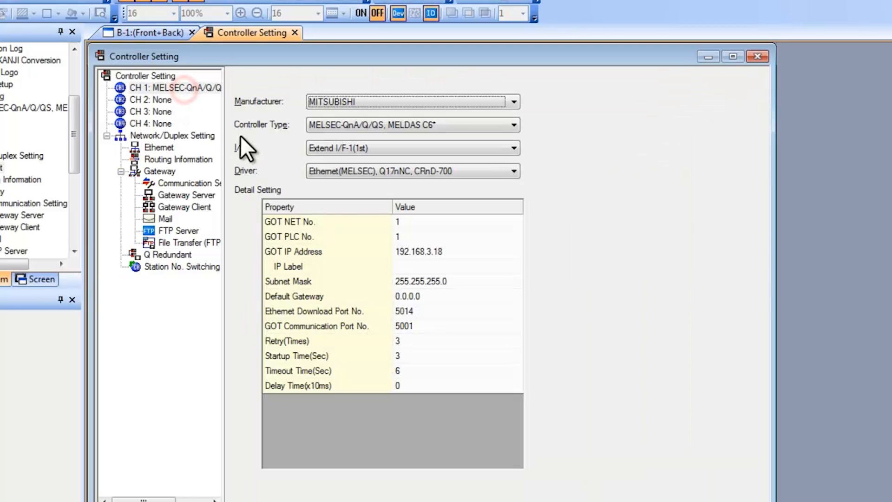
left_click(456, 222)
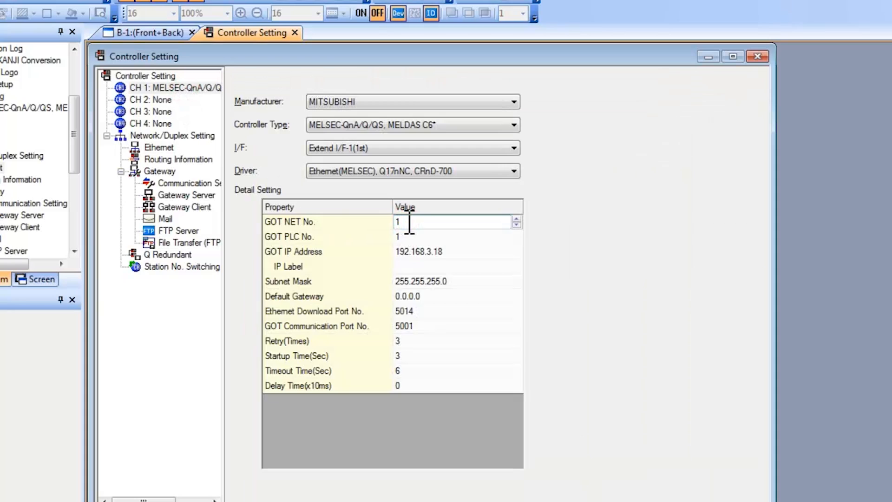
mouse_move(159, 148)
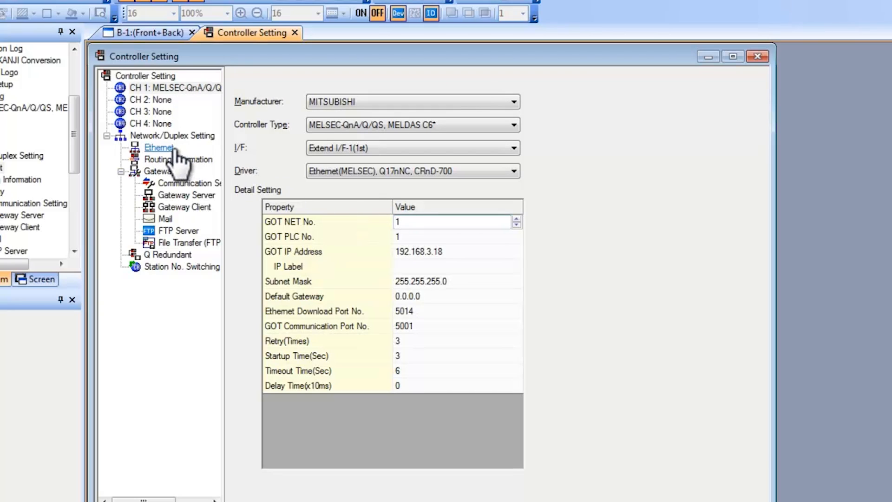
Step: Compare CH1 settings with the Ethernet table entry for QJ71E71 at 192.168.3.50, port 5001
left_click(178, 159)
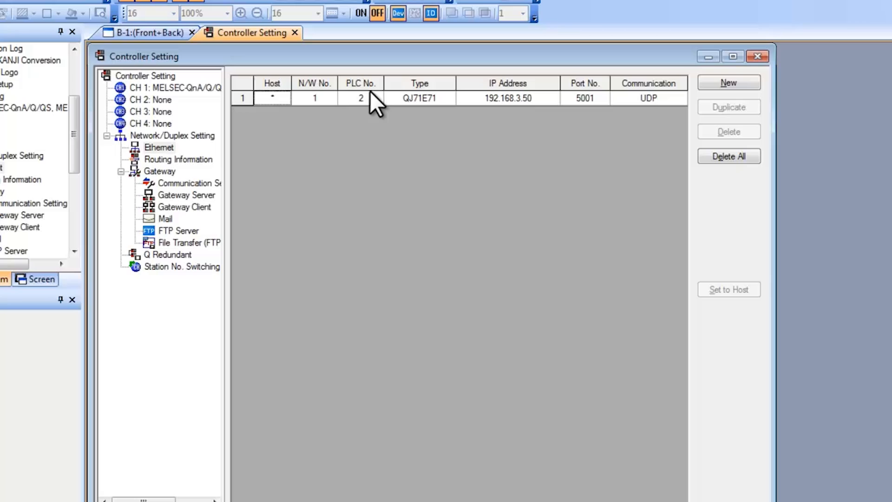
mouse_move(171, 157)
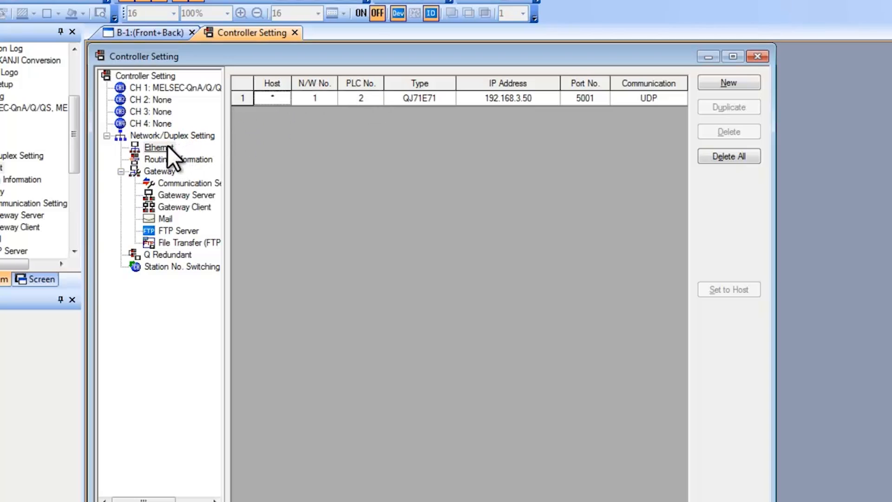
mouse_move(613, 99)
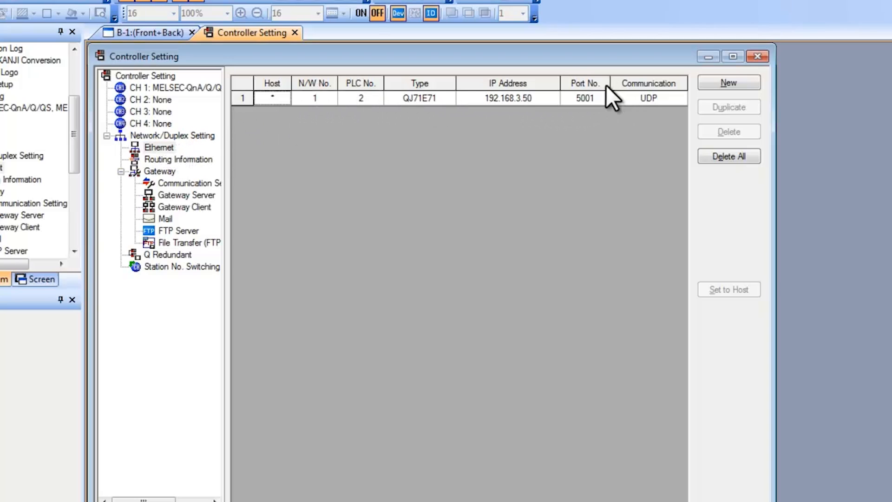
mouse_move(370, 102)
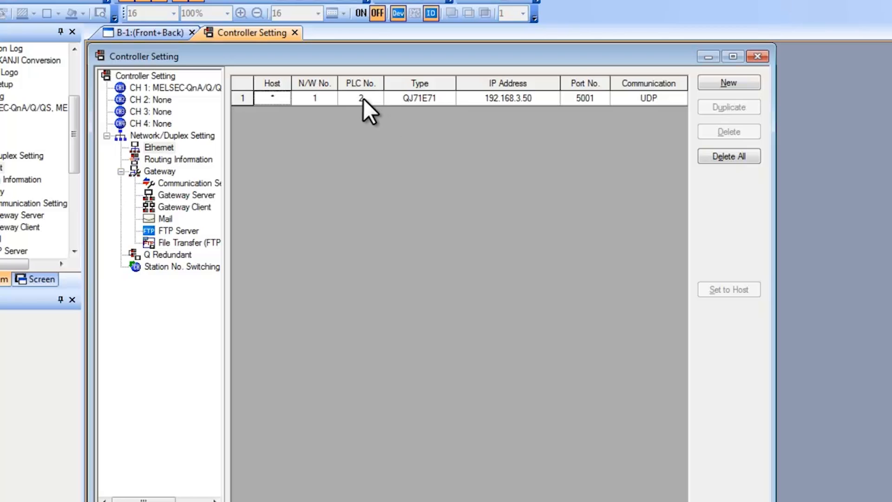
mouse_move(202, 108)
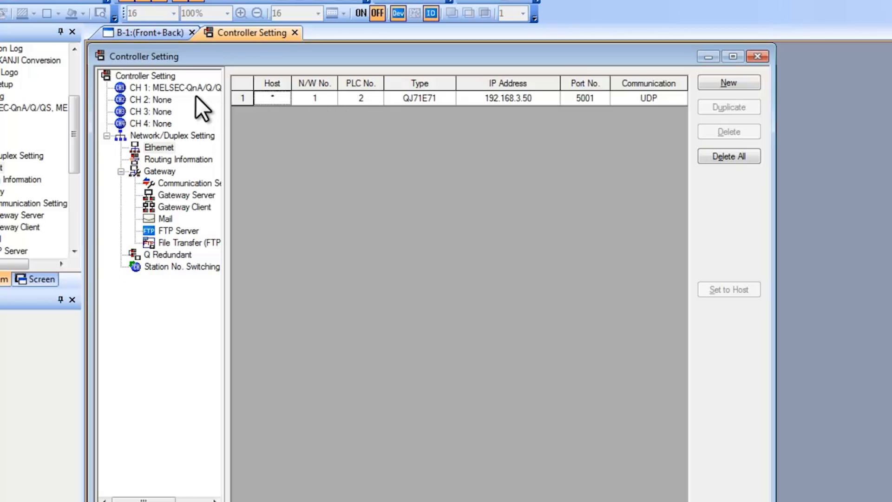
left_click(151, 88)
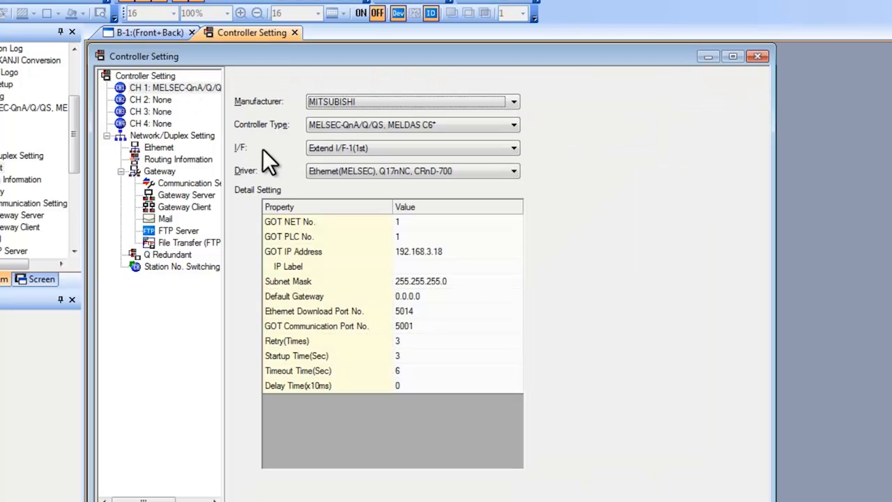
mouse_move(404, 251)
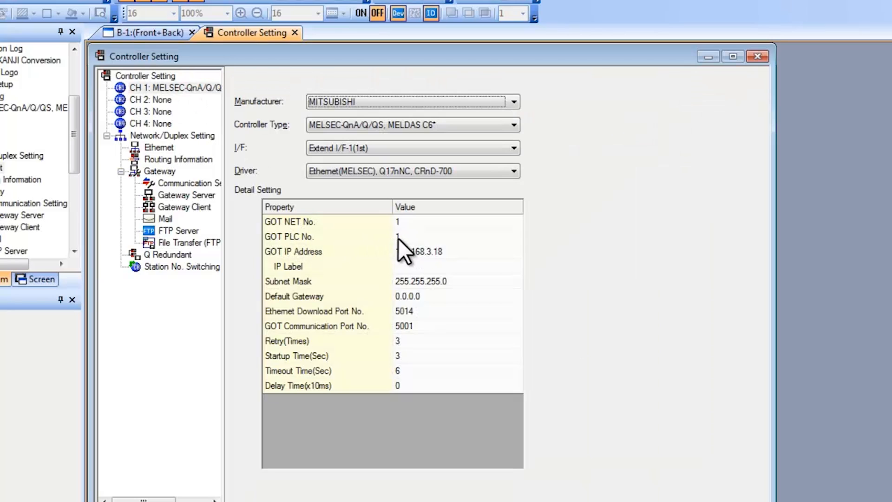
left_click(159, 147)
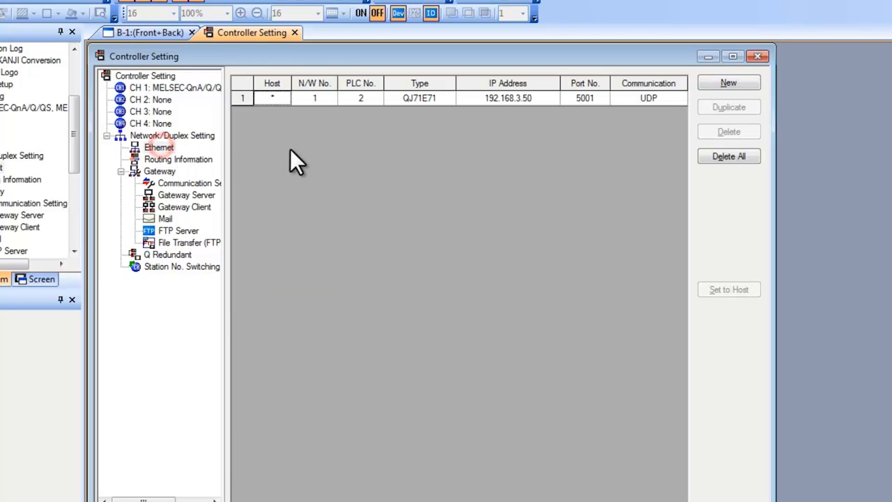
mouse_move(370, 120)
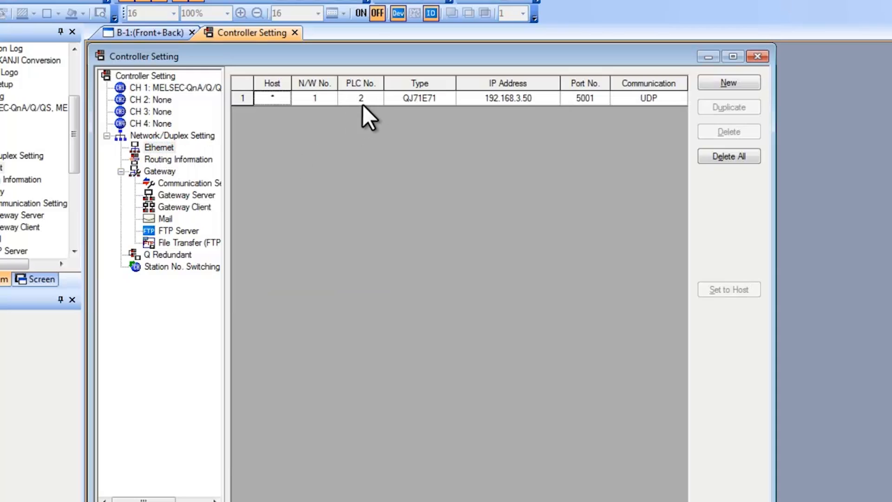
mouse_move(446, 122)
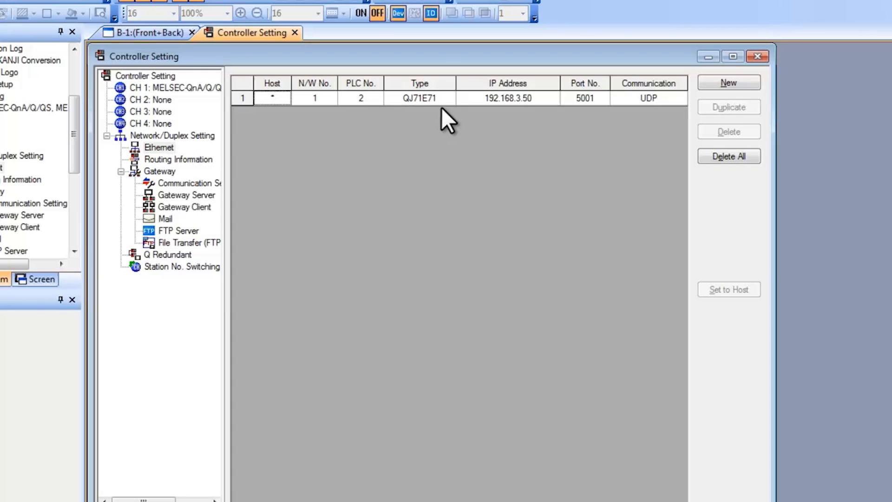
left_click(453, 98)
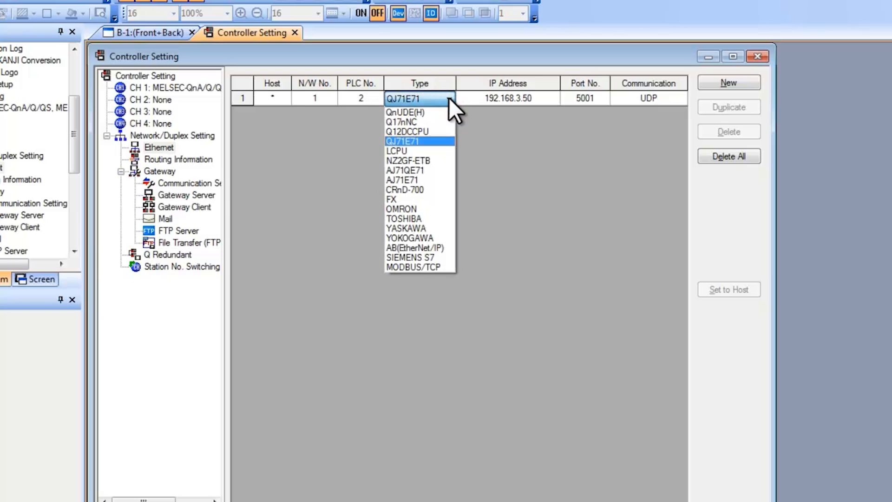
mouse_move(419, 190)
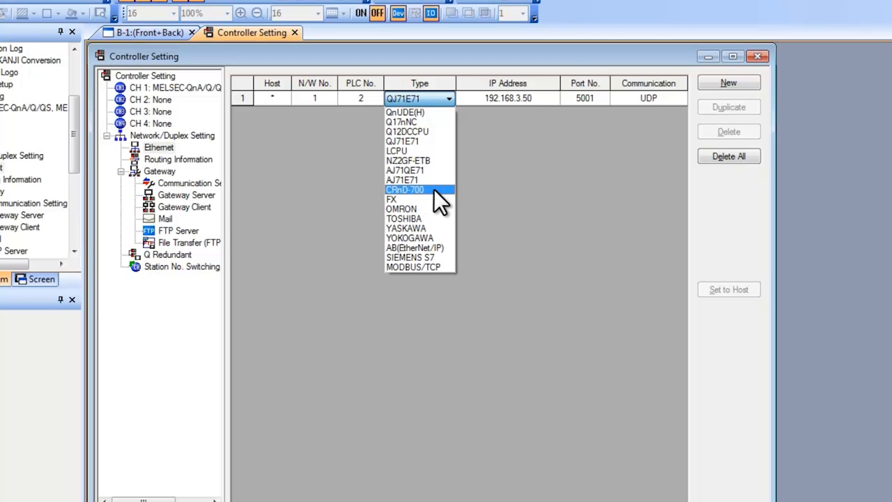
mouse_move(420, 112)
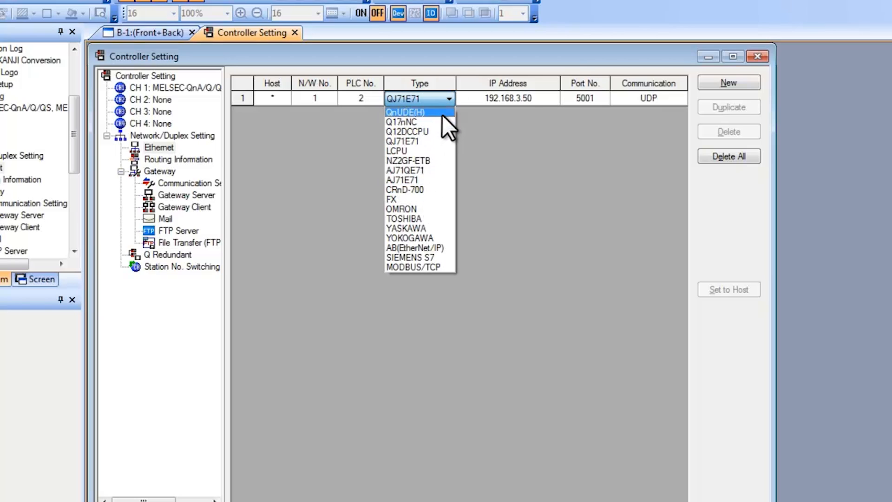
mouse_move(401, 125)
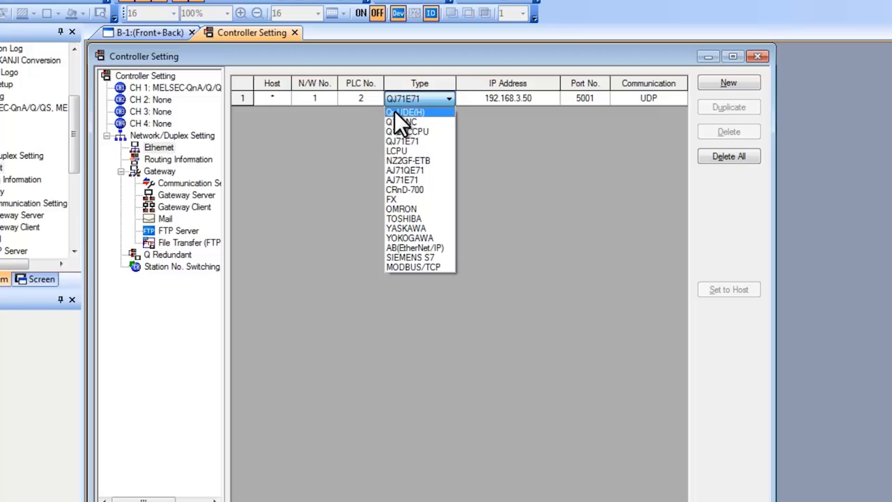
mouse_move(436, 129)
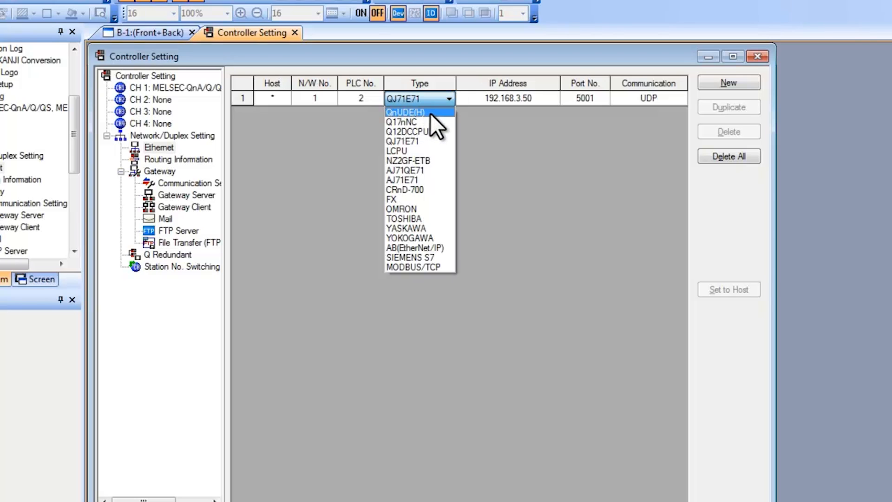
mouse_move(438, 141)
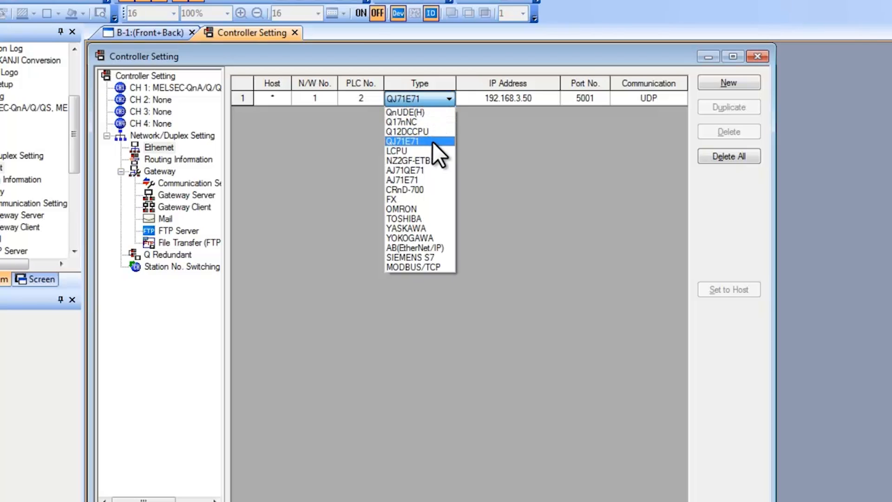
left_click(404, 141)
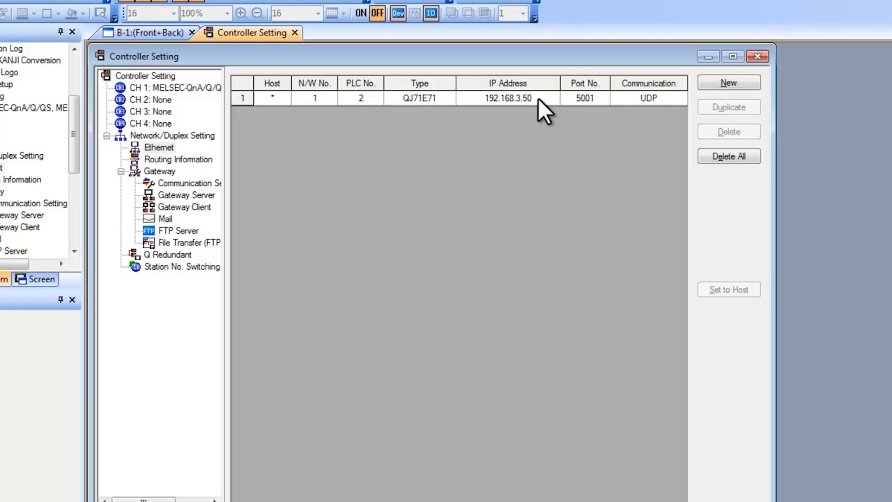
mouse_move(649, 111)
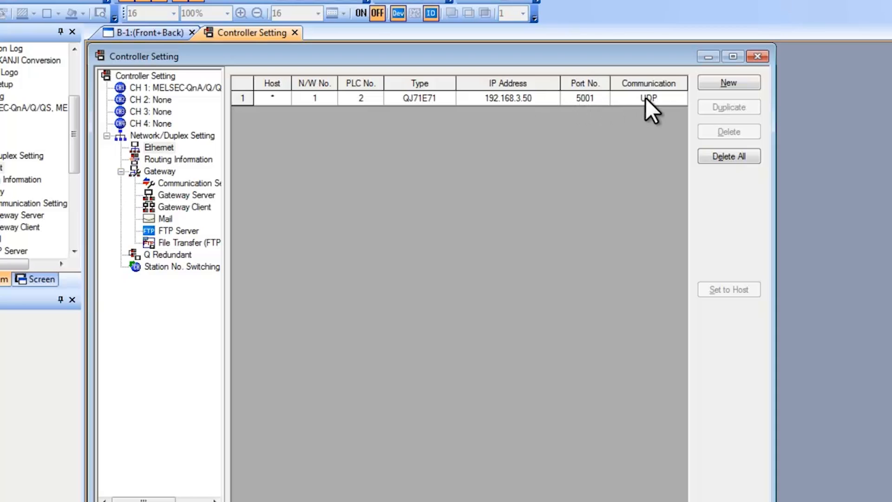
mouse_move(660, 111)
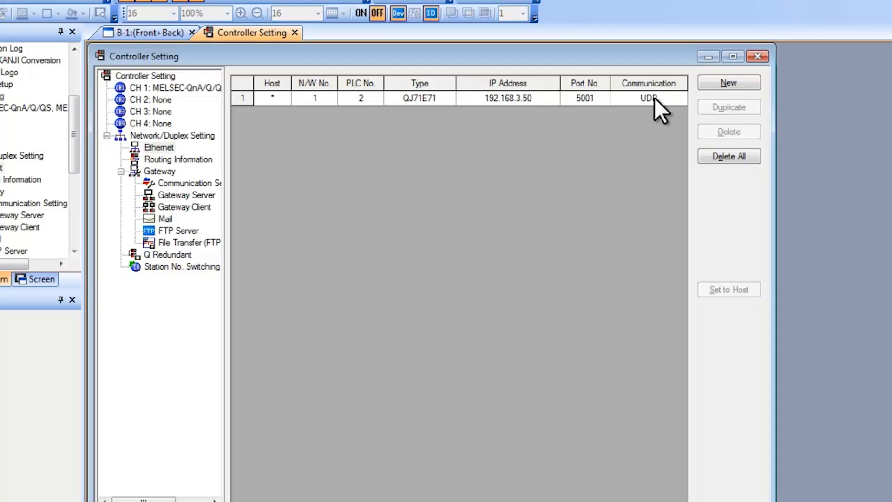
left_click(154, 88)
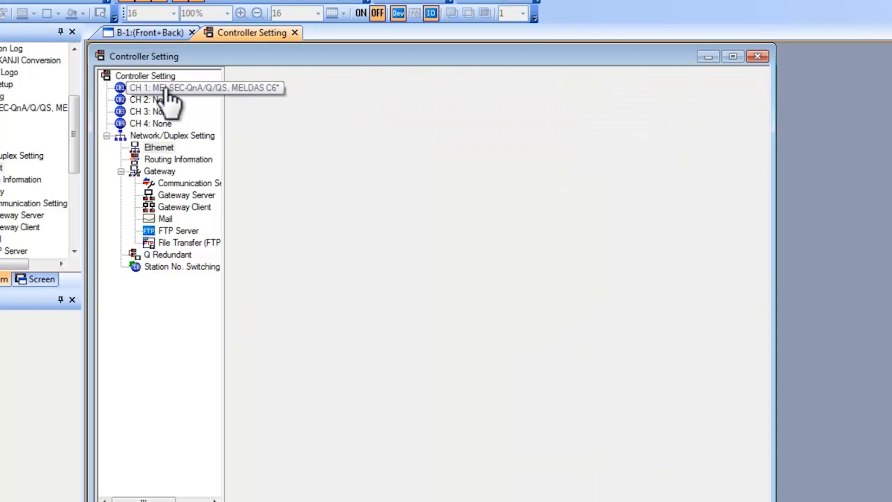
left_click(205, 88)
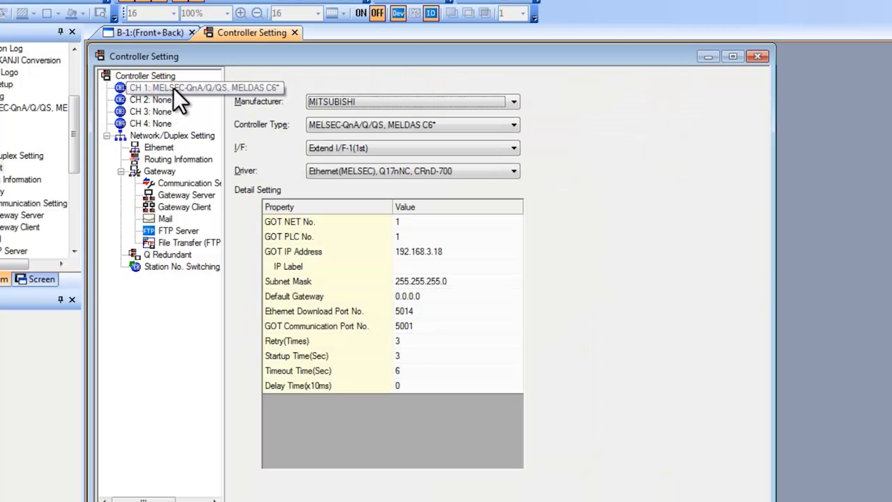
left_click(509, 171)
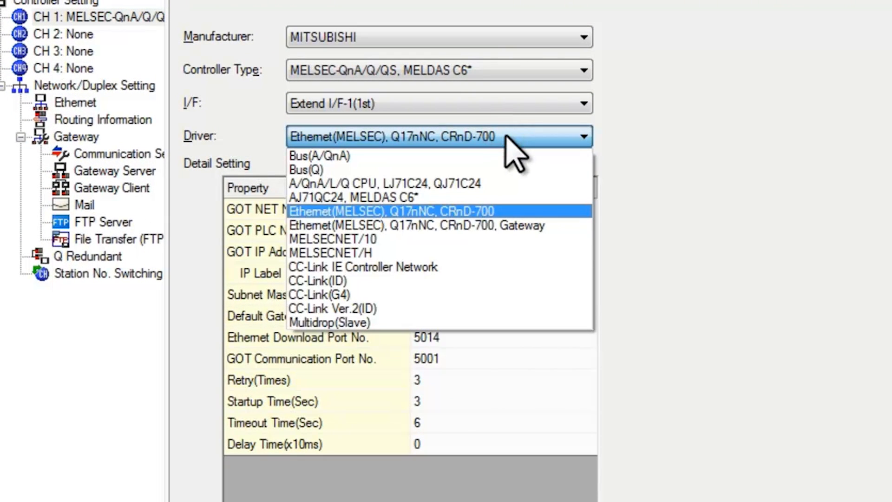
mouse_move(364, 233)
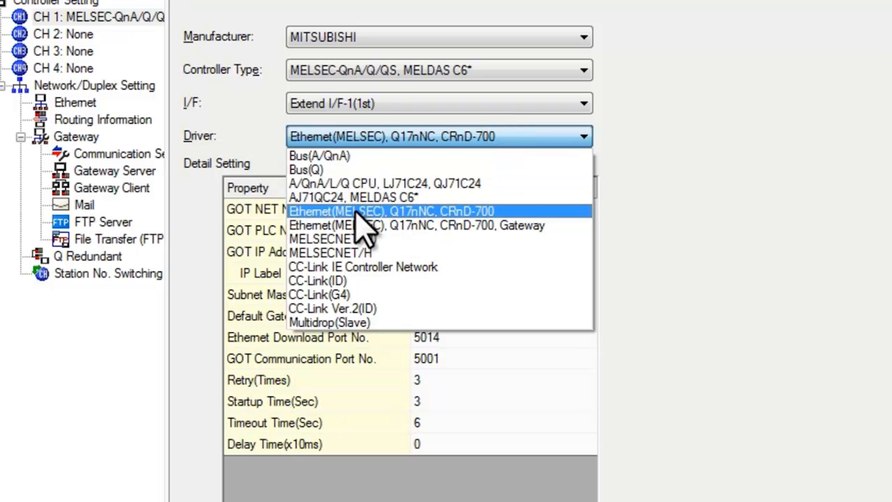
mouse_move(449, 236)
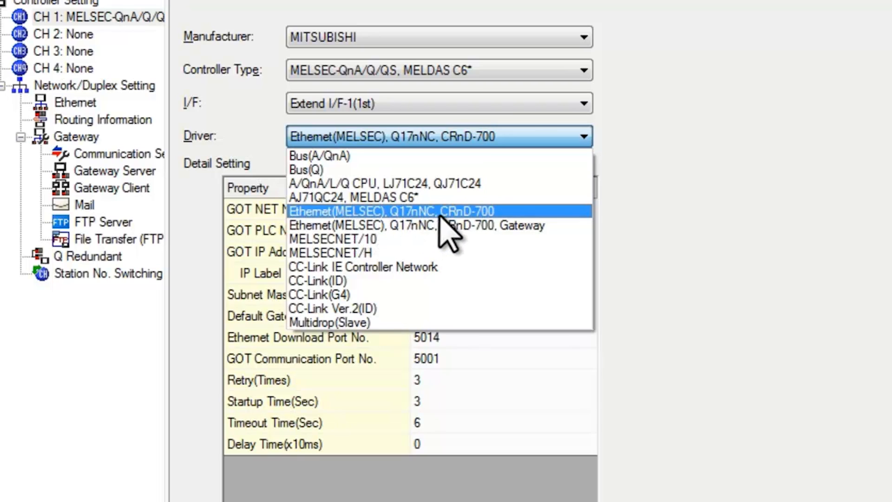
mouse_move(686, 219)
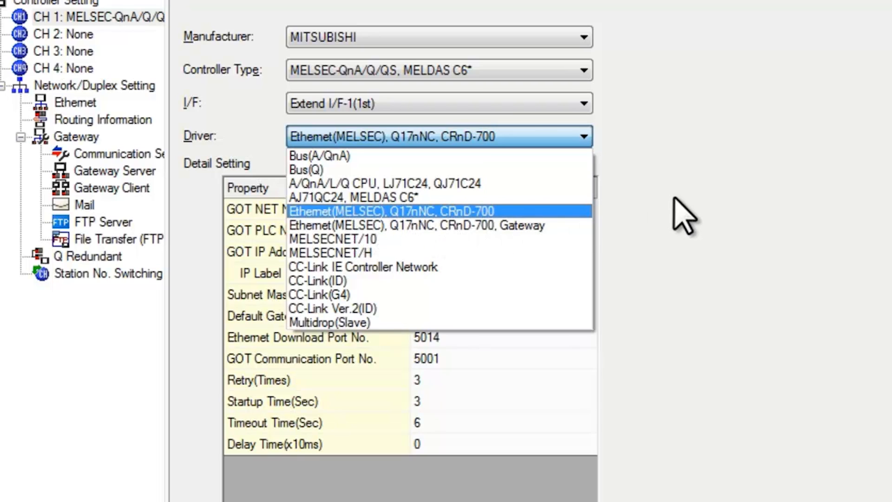
left_click(391, 211)
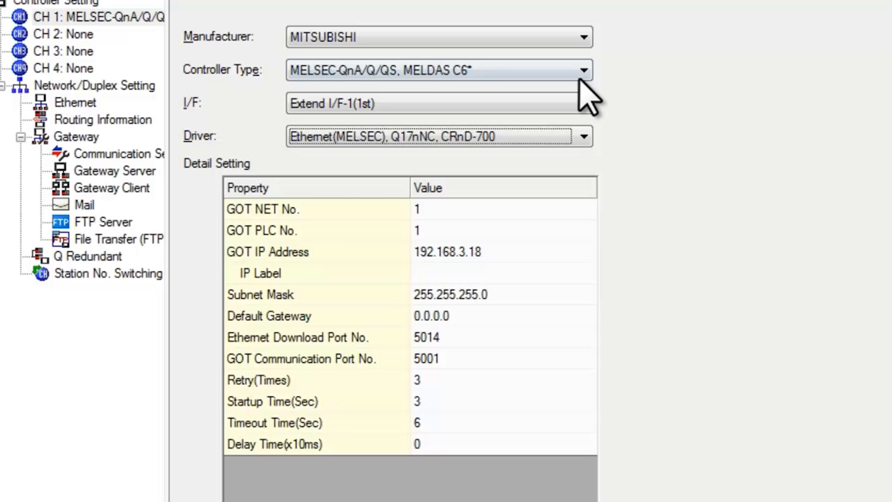
left_click(584, 69)
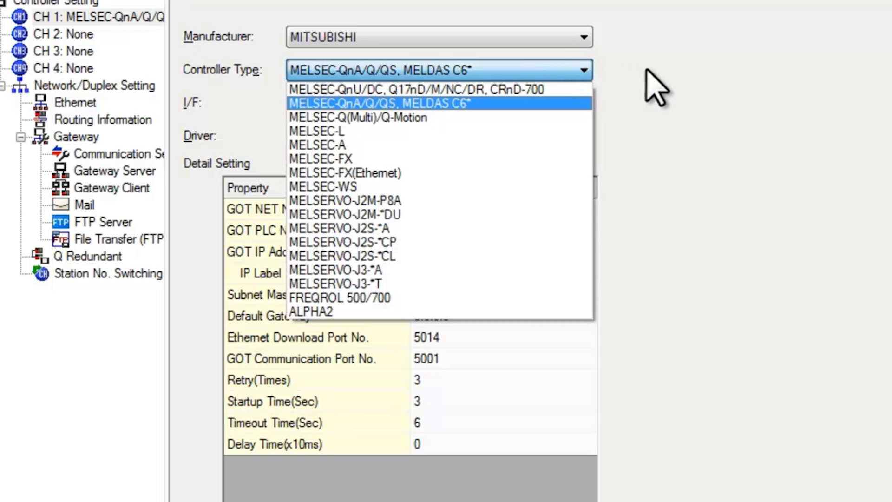
left_click(380, 103)
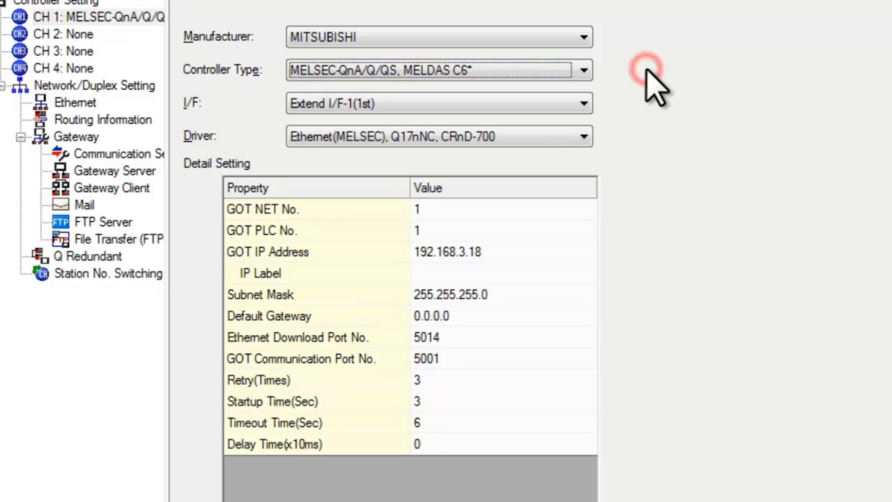
left_click(584, 103)
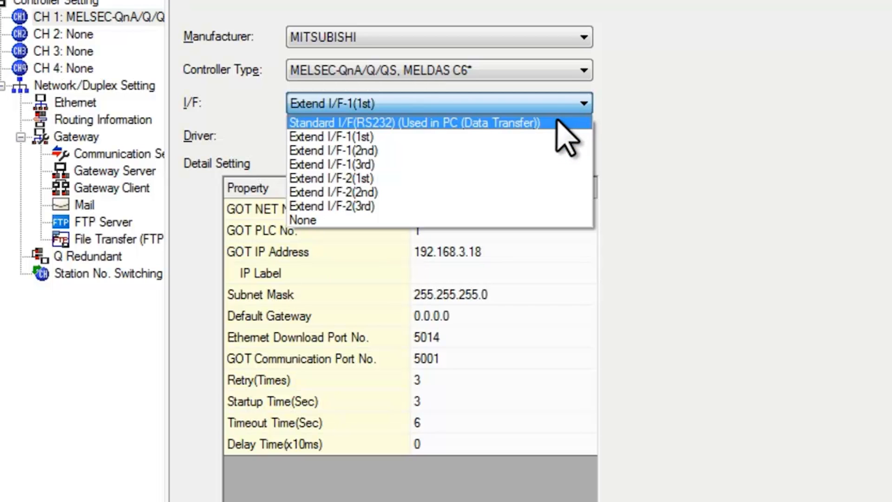
mouse_move(438, 137)
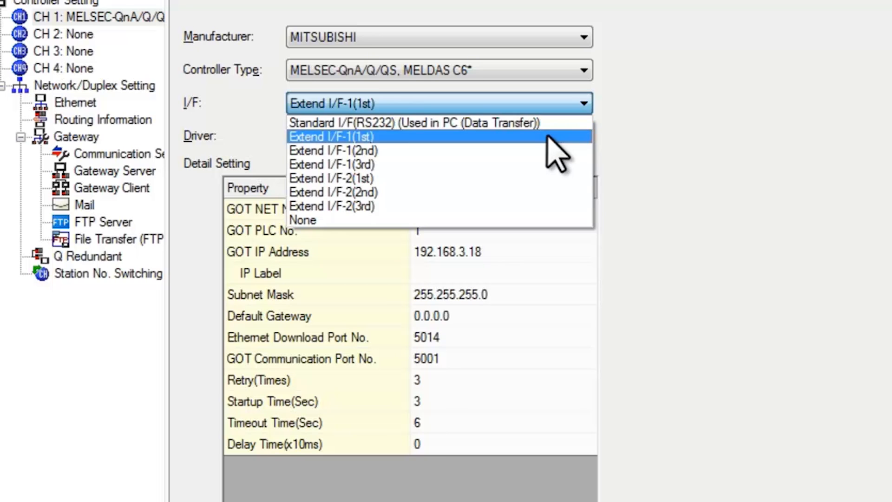
Step: Keep Extend I/F-1(1st) as CH1's interface and start editing GOT IP 192.168.3.18
left_click(330, 136)
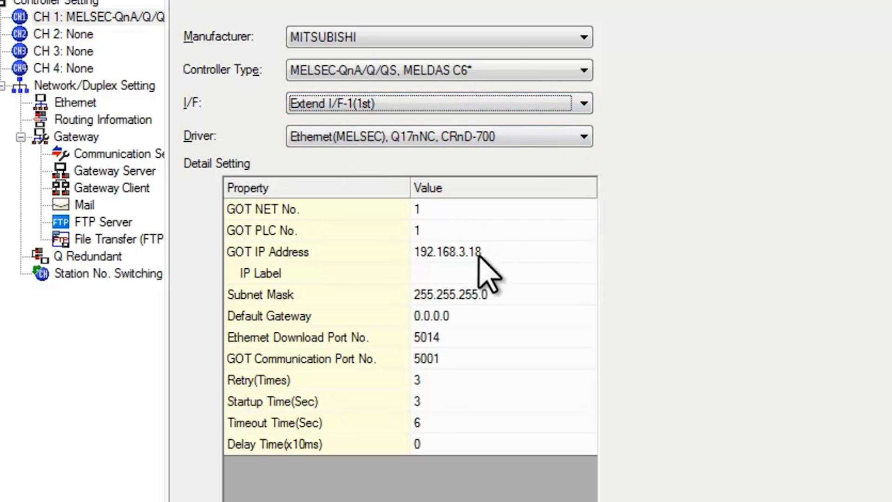
left_click(466, 251)
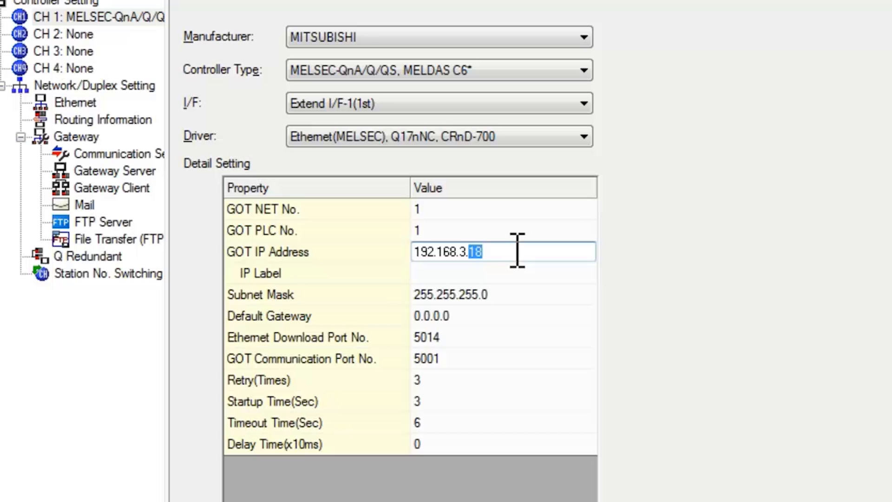
mouse_move(643, 256)
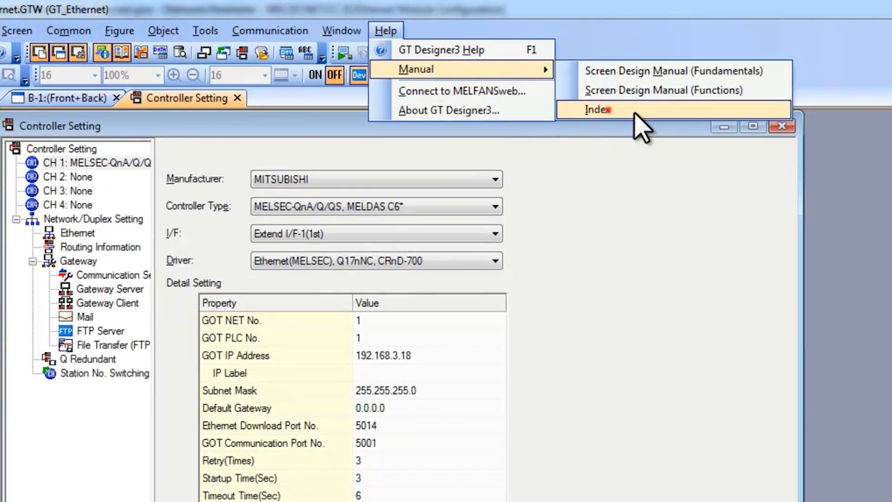
Step: Open the Connection Manual (Mitsubishi Products) and expand bookmarks 8. ETHERNET CONNECTION and 8.4
left_click(596, 109)
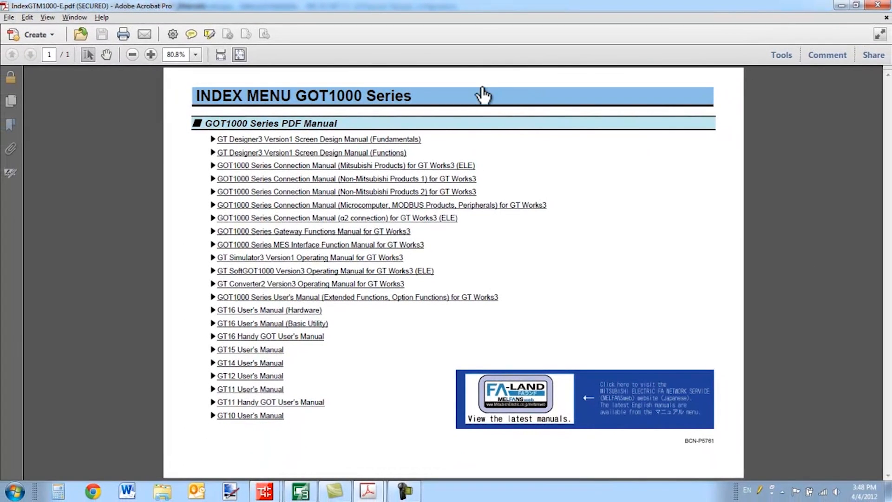
mouse_move(324, 173)
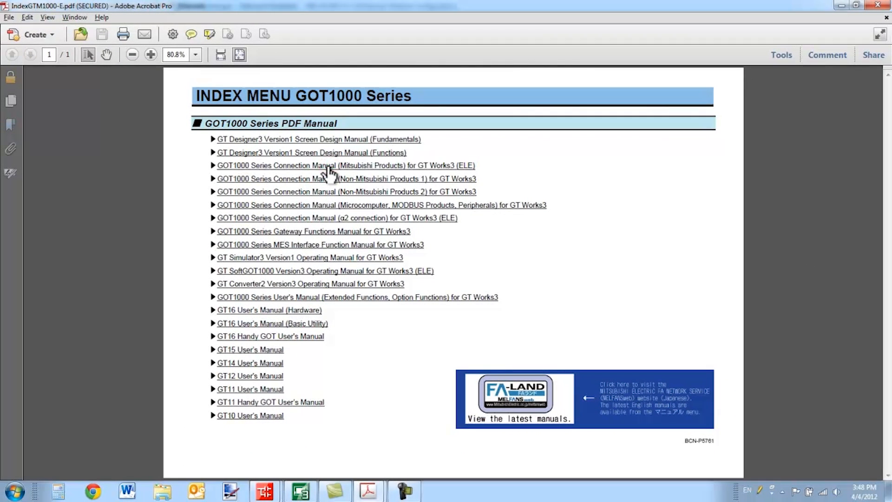
left_click(345, 165)
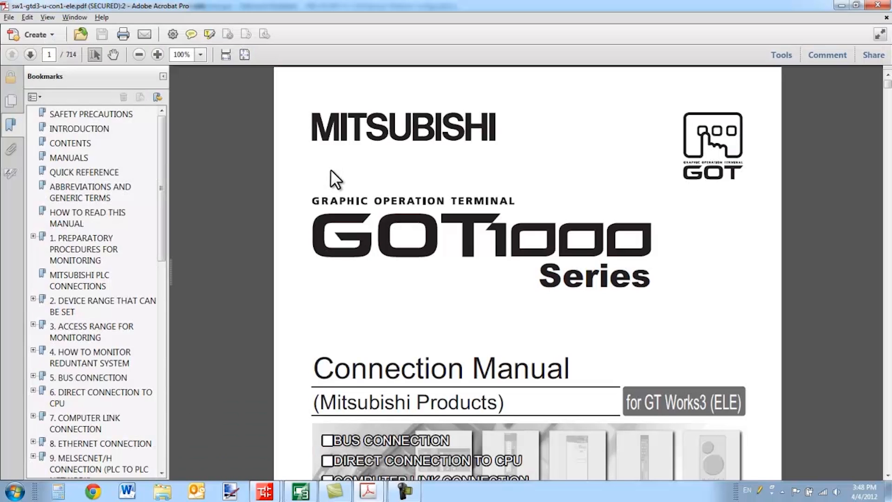
scroll("down", 3)
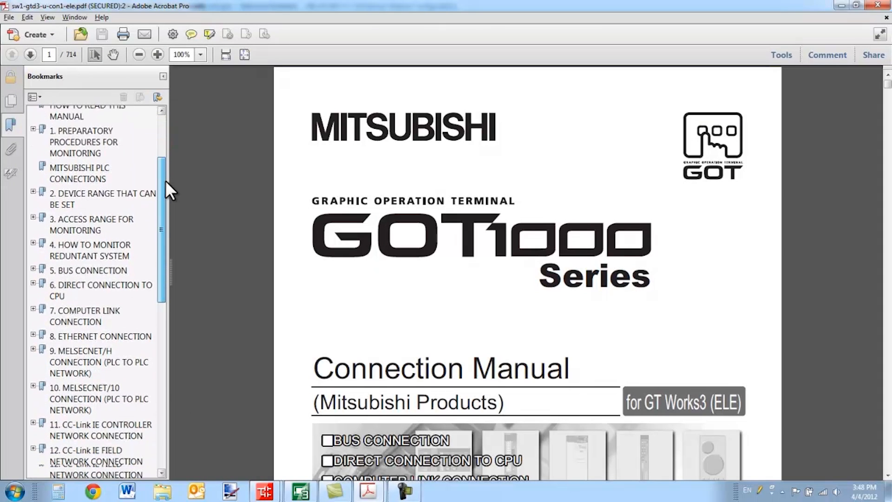
scroll("down", 3)
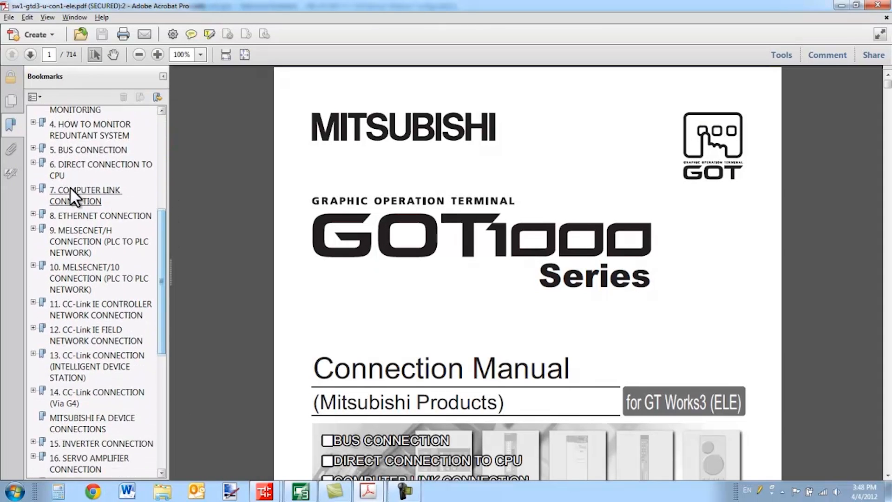
left_click(34, 215)
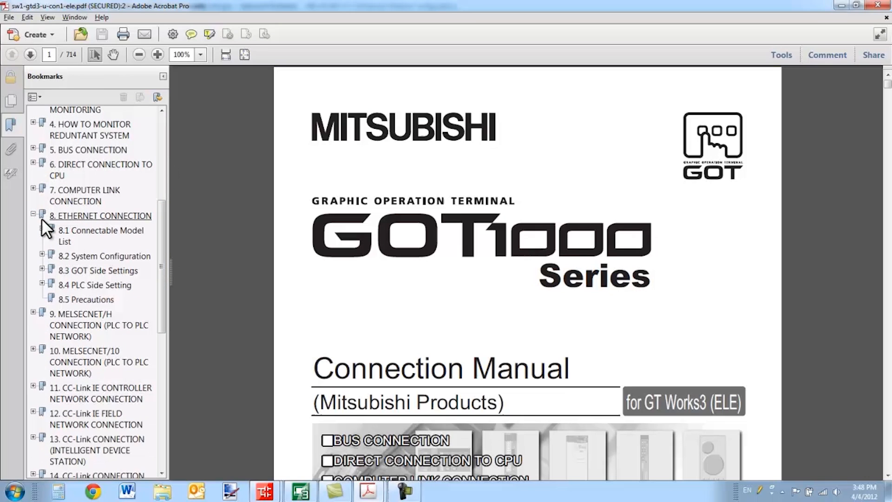
left_click(41, 284)
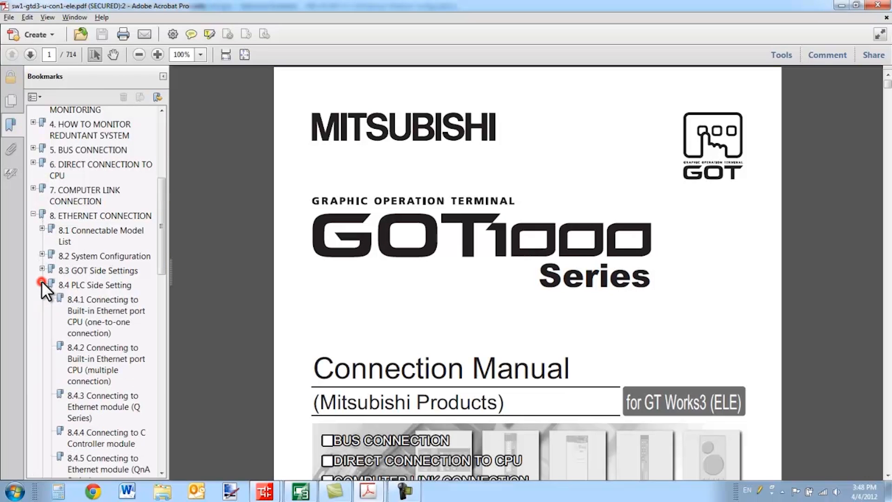
scroll("down", 3)
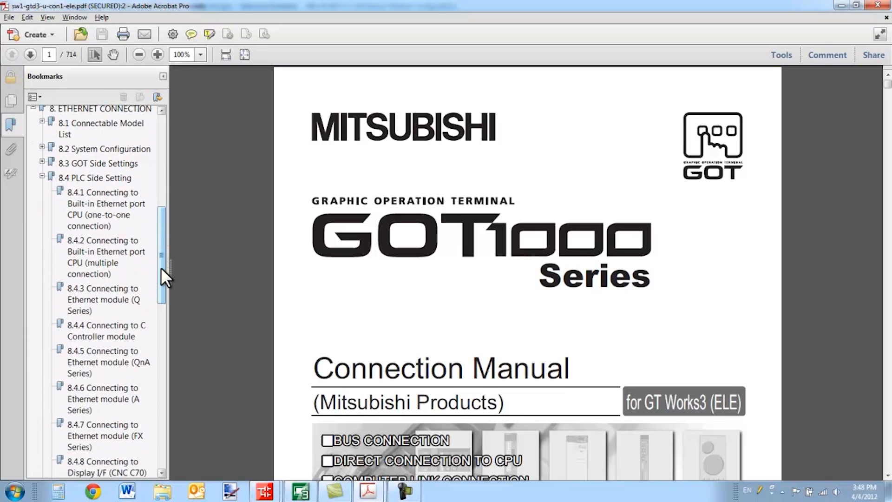
mouse_move(103, 299)
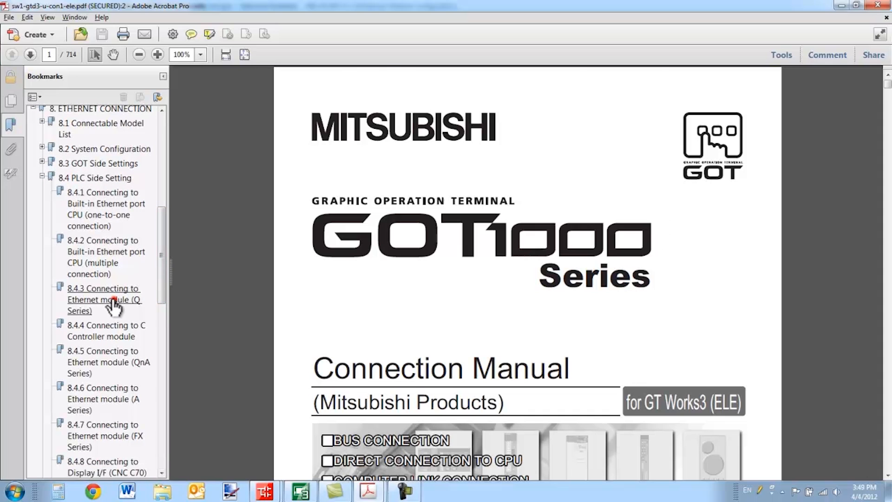
Step: Jump to bookmark 8.4.3 Connecting to Ethernet module (Q Series) on page 291
left_click(104, 299)
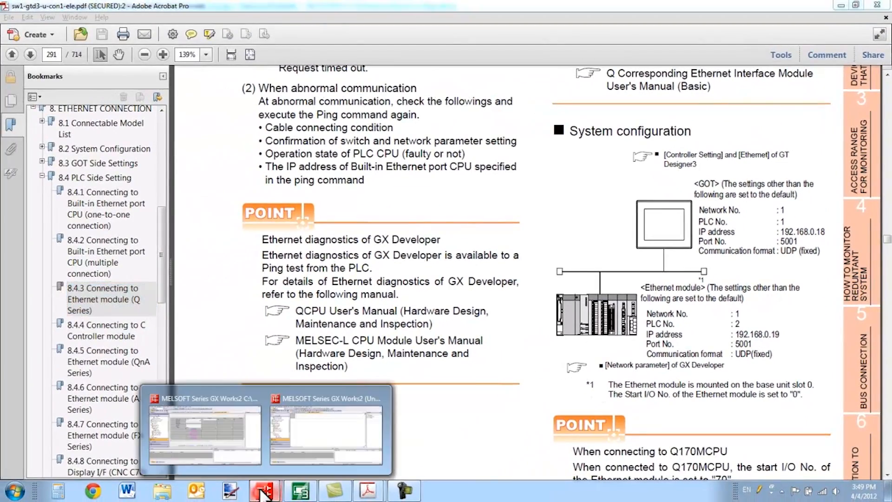
Step: Check Module 1's Ethernet parameters in GX Works2 (network 1, station 2) and enter 2
left_click(326, 431)
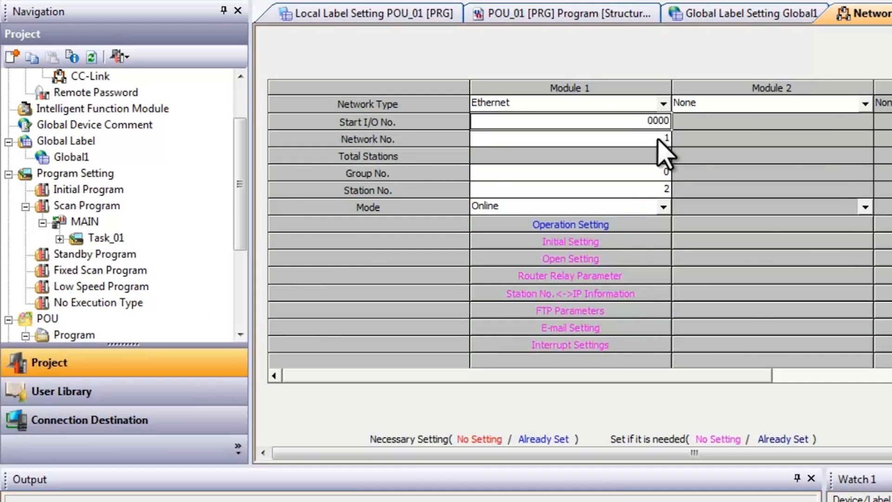
scroll("up", 3)
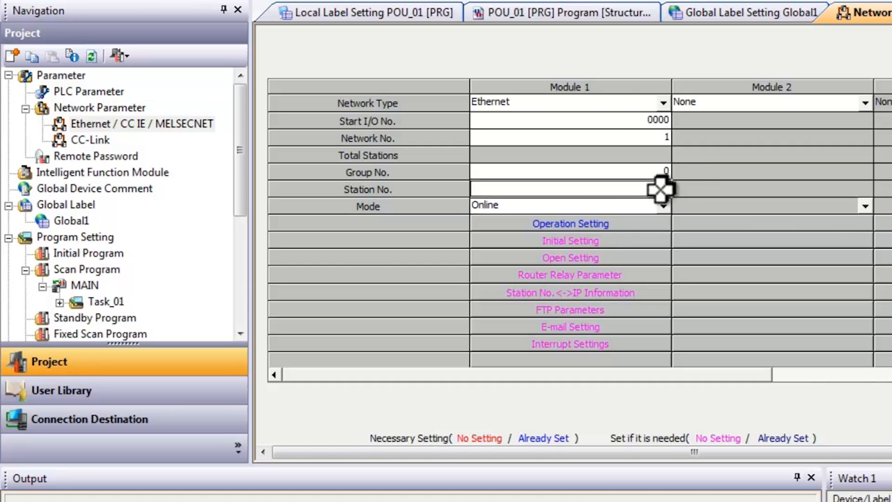
type("2")
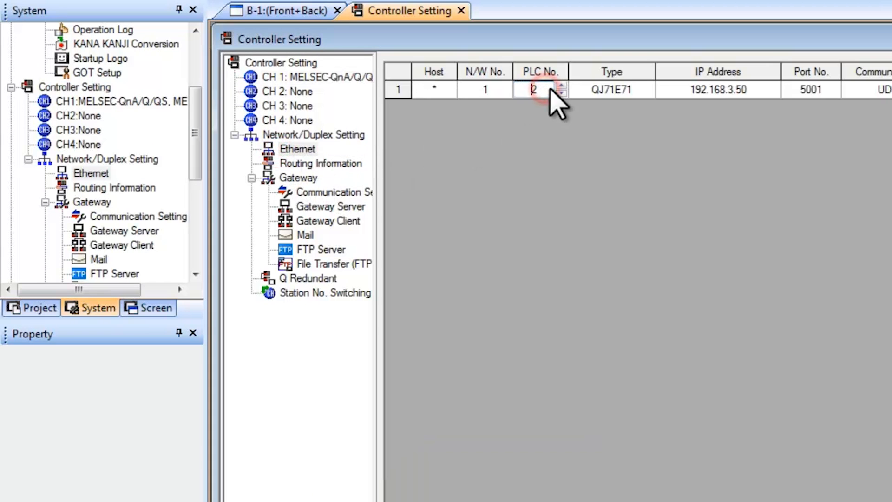
mouse_move(634, 300)
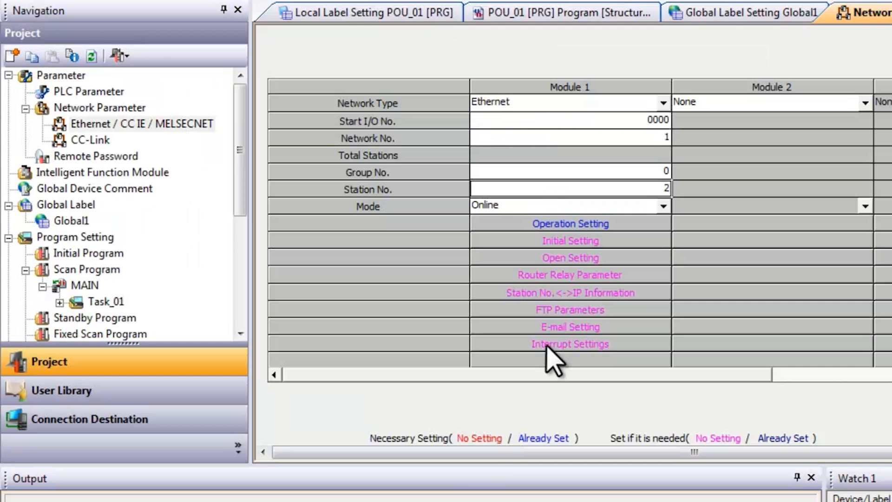
left_click(571, 223)
type("192.168.3.50")
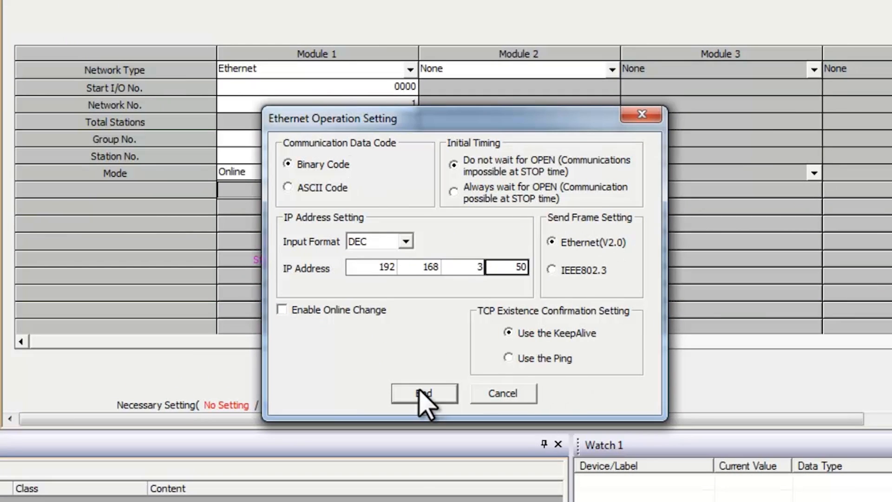
left_click(423, 393)
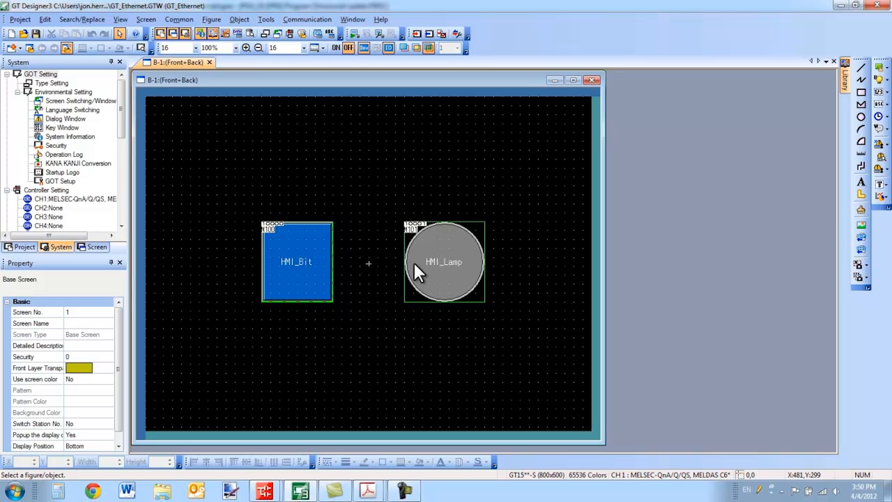
mouse_move(369, 490)
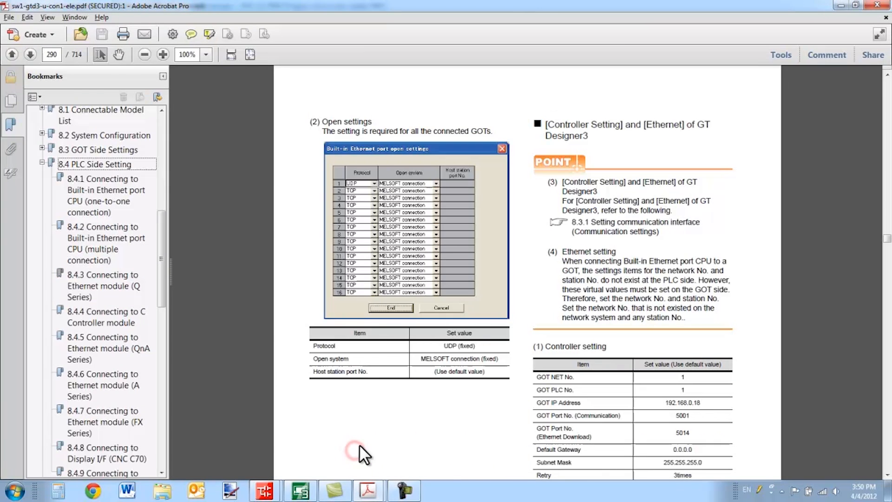
mouse_move(472, 414)
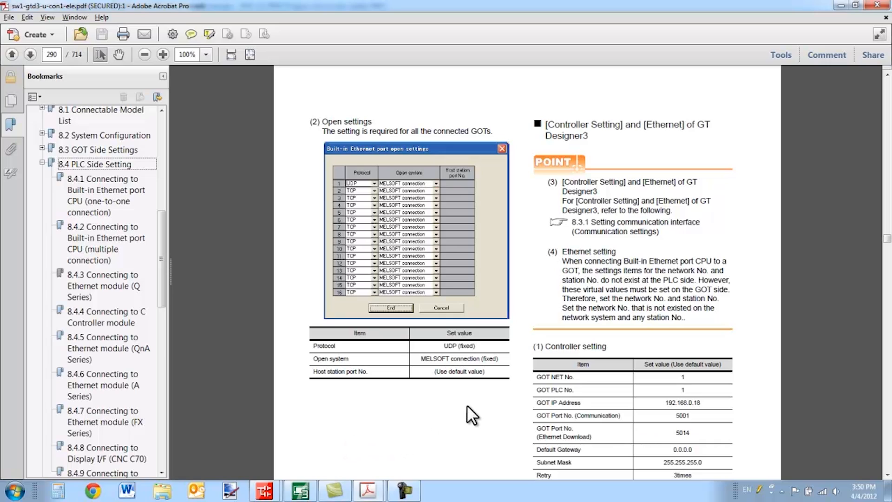